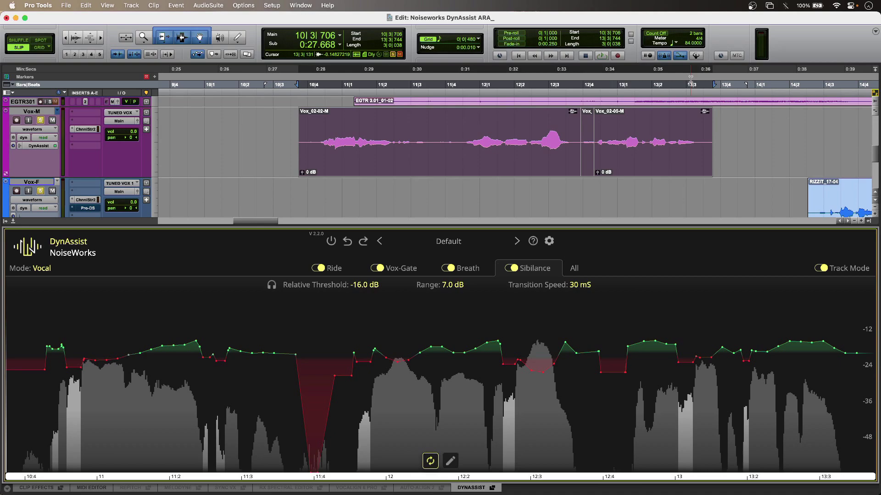
Audition the vocal with DynAssist processing, re-enabling it after a bypassed listen, then stop playback.
{"action": "left_click", "coordinate": [330, 241]}
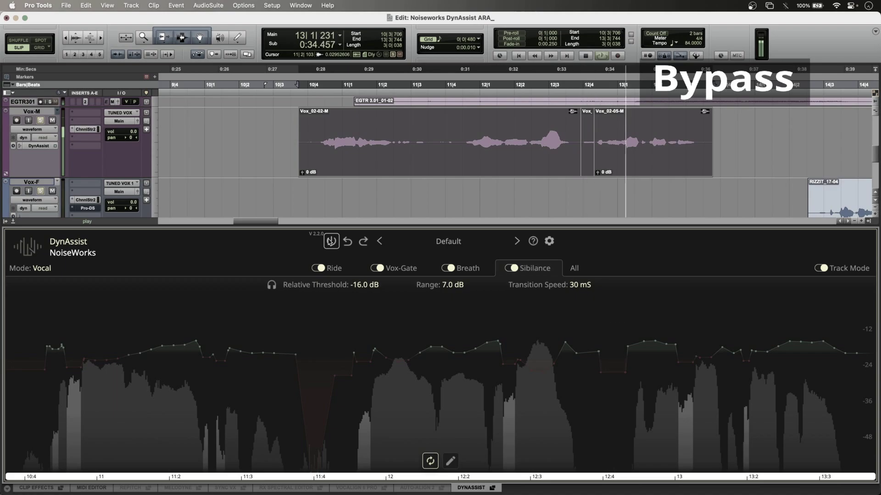
{"action": "left_click", "coordinate": [330, 241]}
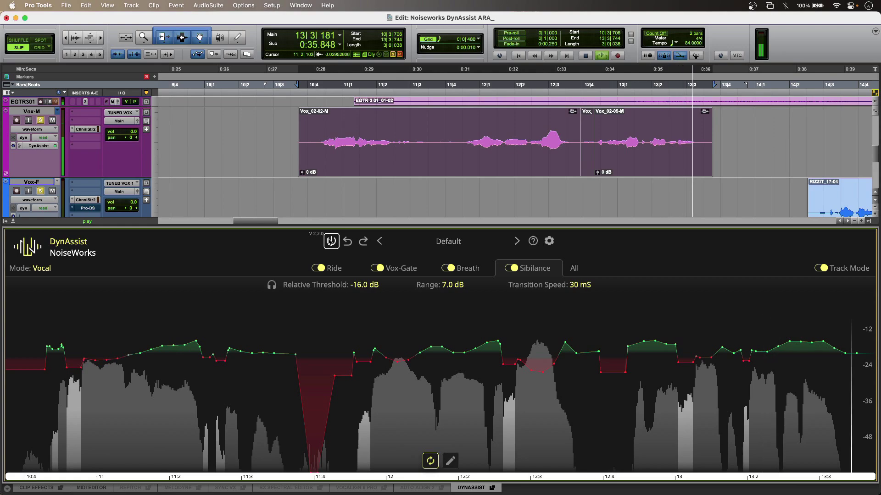
{"action": "left_click", "coordinate": [334, 267]}
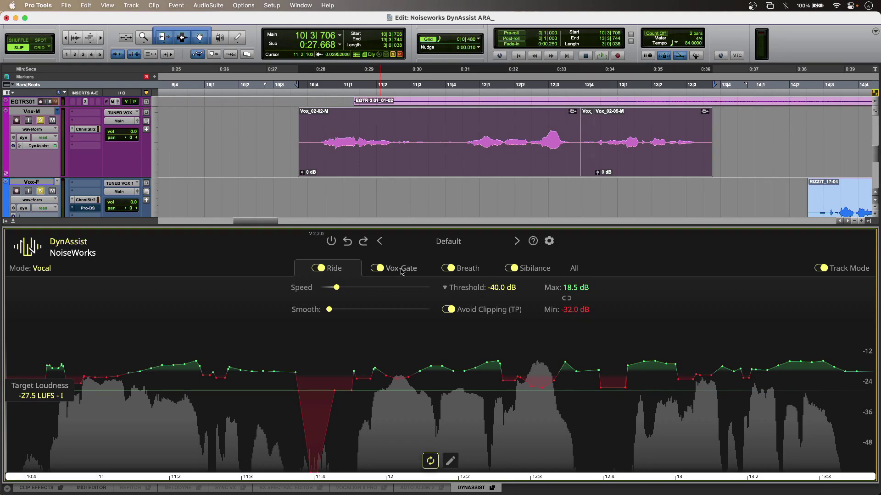
Step through the Vox-Gate, Breath, Sibilance and All views, then return to Ride.
{"action": "left_click", "coordinate": [400, 268]}
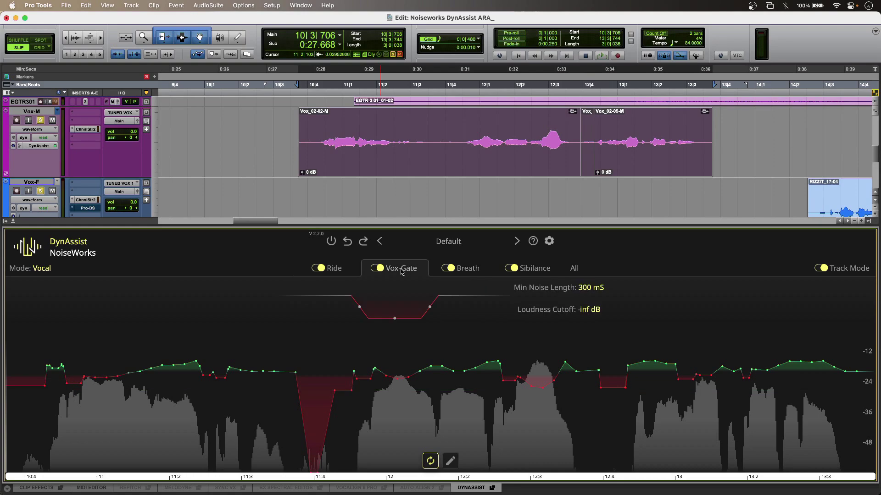
{"action": "left_click", "coordinate": [466, 268]}
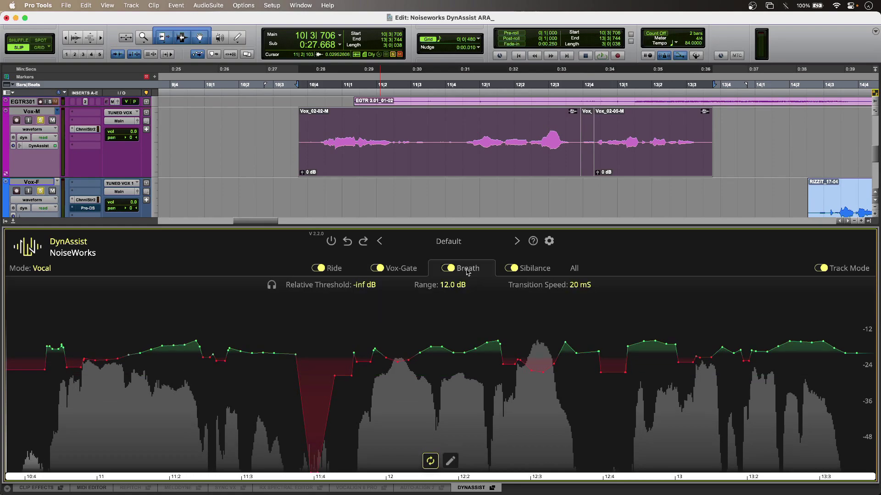
{"action": "mouse_move", "coordinate": [482, 272]}
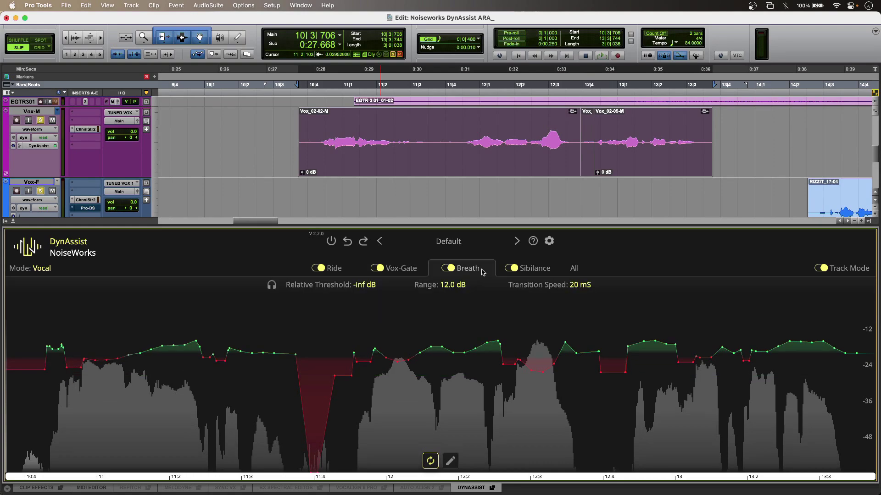
{"action": "left_click", "coordinate": [534, 268]}
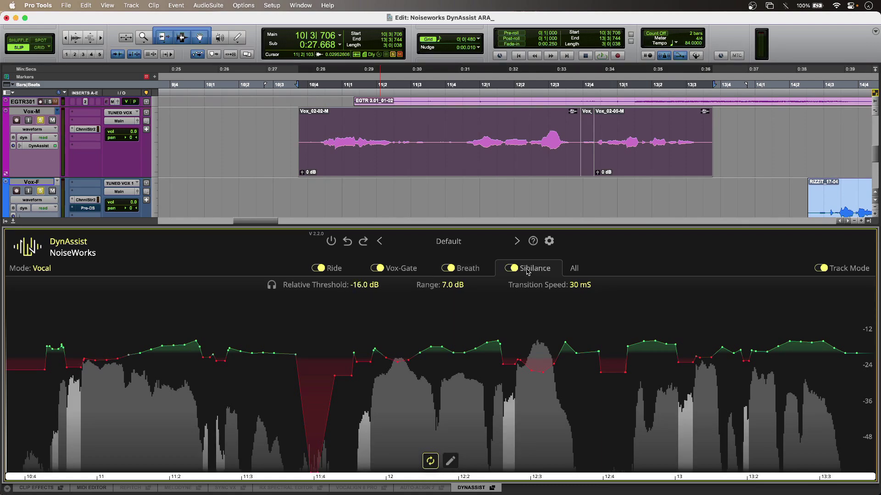
{"action": "left_click", "coordinate": [573, 268]}
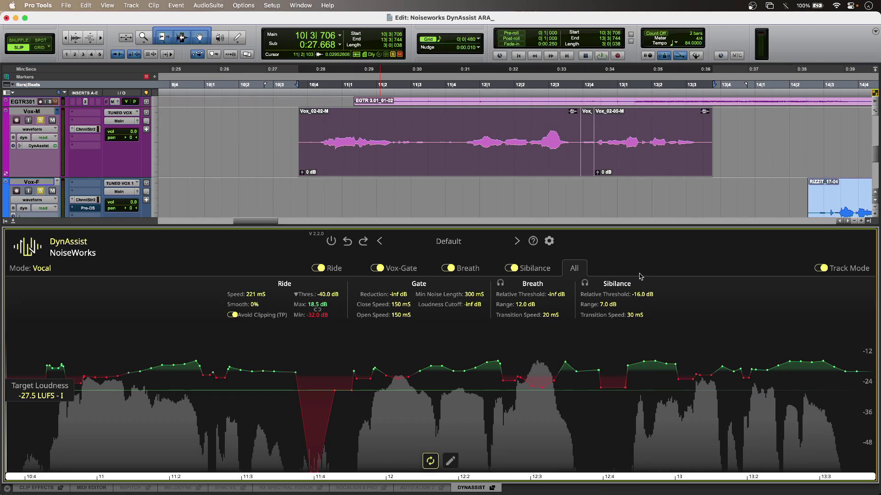
{"action": "left_click", "coordinate": [332, 268]}
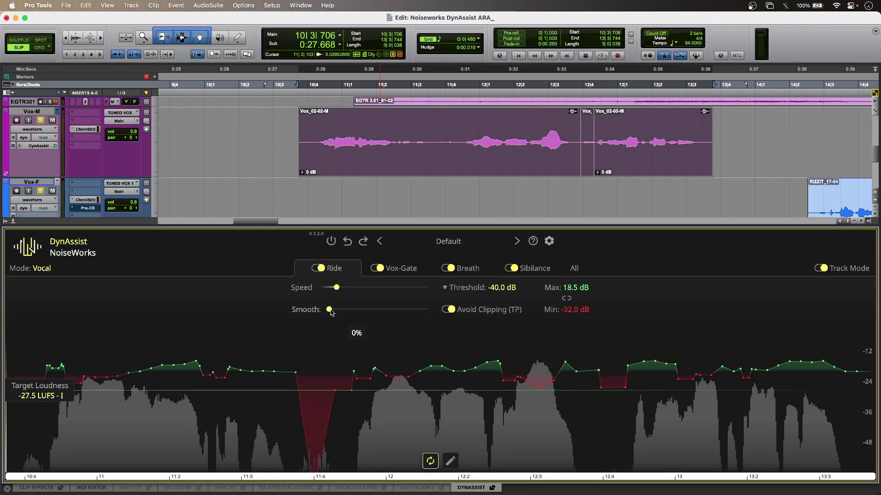
{"action": "left_click_drag", "start_coordinate": [330, 309], "coordinate": [412, 309]}
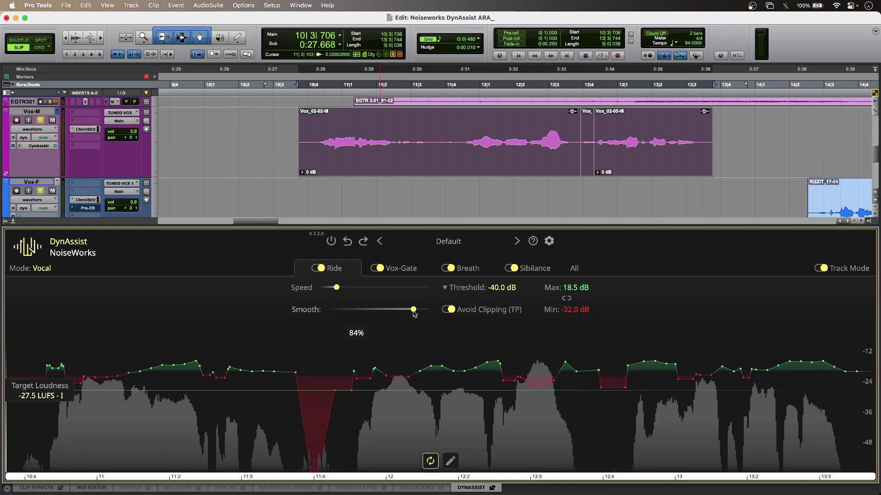
{"action": "left_click_drag", "start_coordinate": [412, 309], "coordinate": [426, 309]}
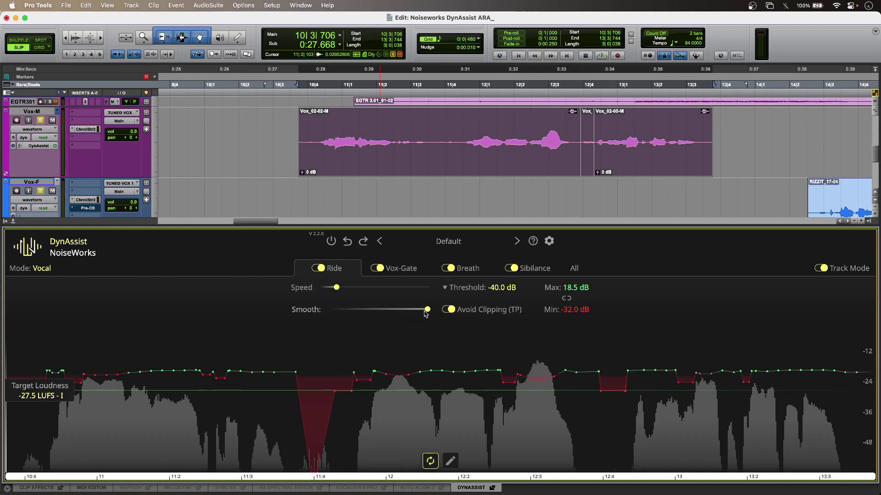
{"action": "left_click_drag", "start_coordinate": [426, 309], "coordinate": [328, 309]}
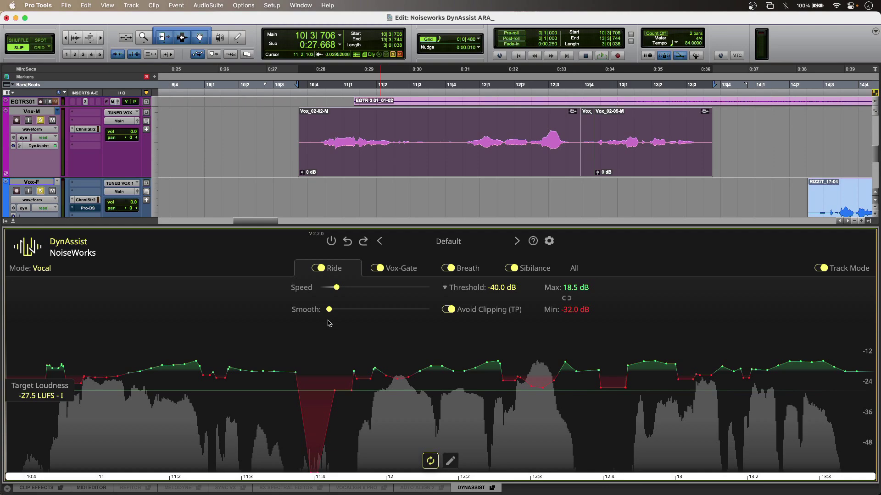
{"action": "mouse_move", "coordinate": [341, 380]}
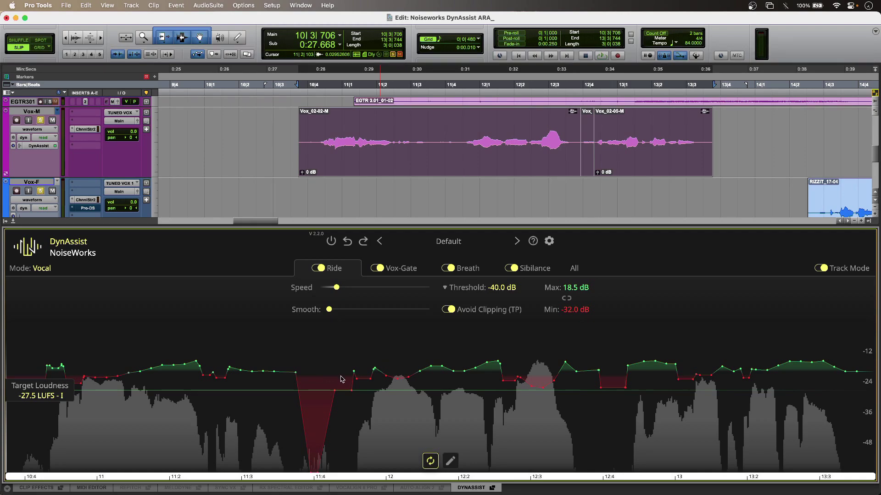
{"action": "left_click_drag", "start_coordinate": [339, 379], "coordinate": [413, 421]}
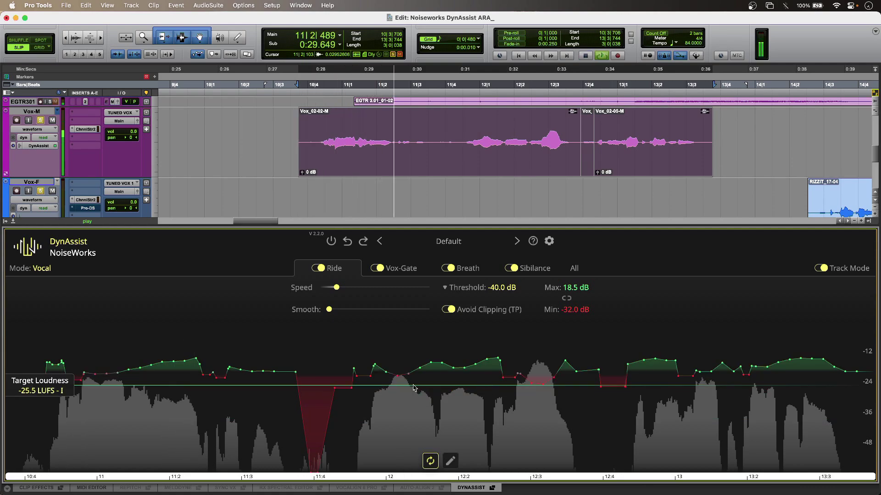
{"action": "left_click_drag", "start_coordinate": [412, 387], "coordinate": [413, 418]}
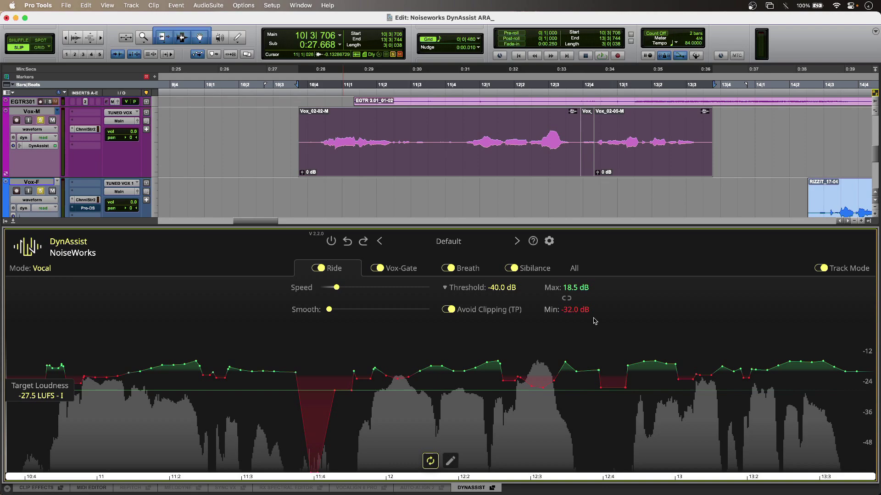
Show the Vox-Gate settings and toggle the gate off and back on during playback.
{"action": "left_click", "coordinate": [402, 268]}
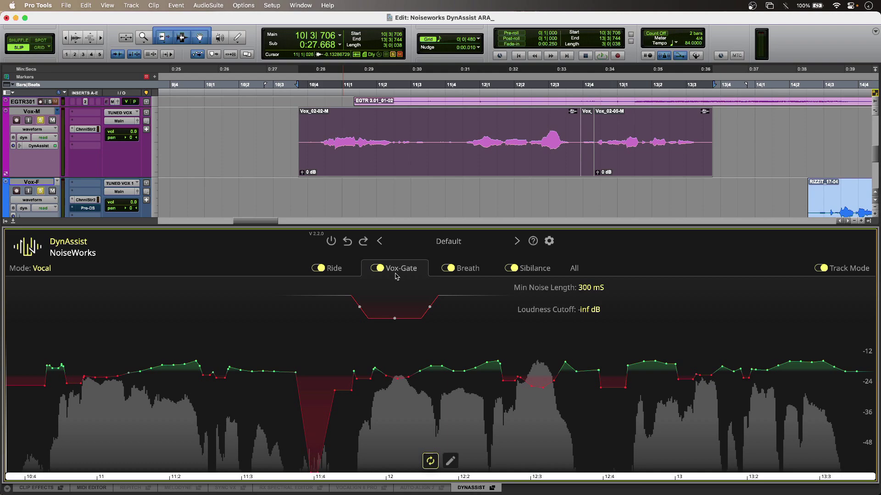
{"action": "left_click", "coordinate": [376, 268]}
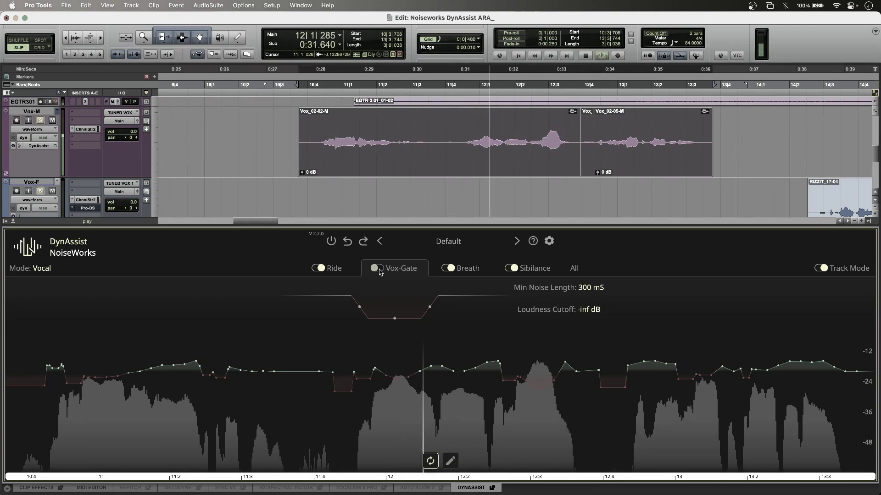
{"action": "left_click", "coordinate": [378, 268]}
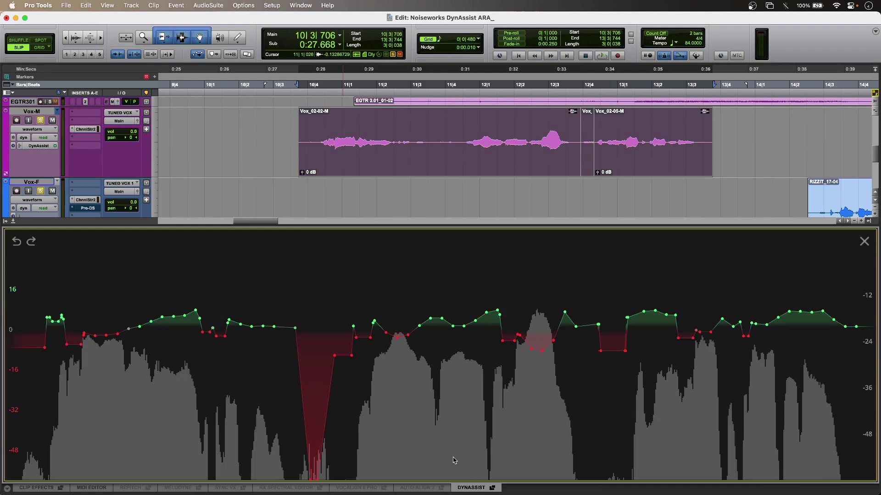
{"action": "mouse_move", "coordinate": [578, 350]}
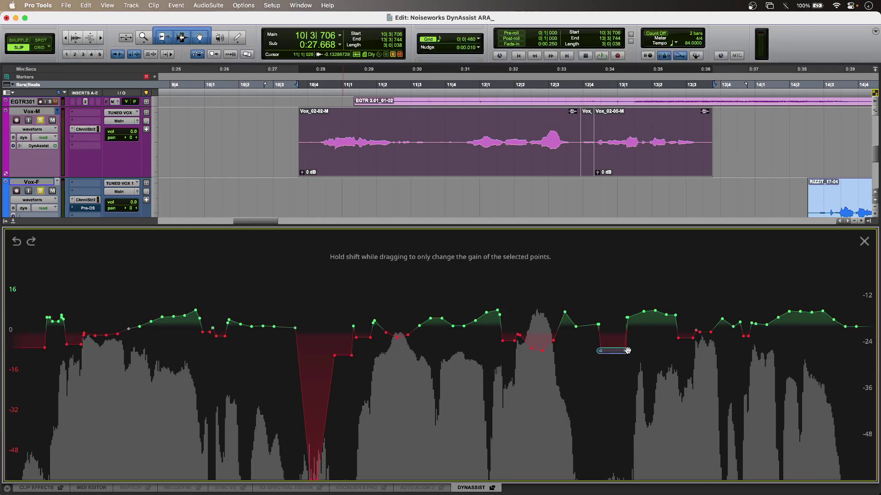
Select the gain points of the dip near bar 12|4 in the full-size curve editor.
{"action": "left_click_drag", "start_coordinate": [612, 349], "coordinate": [612, 375]}
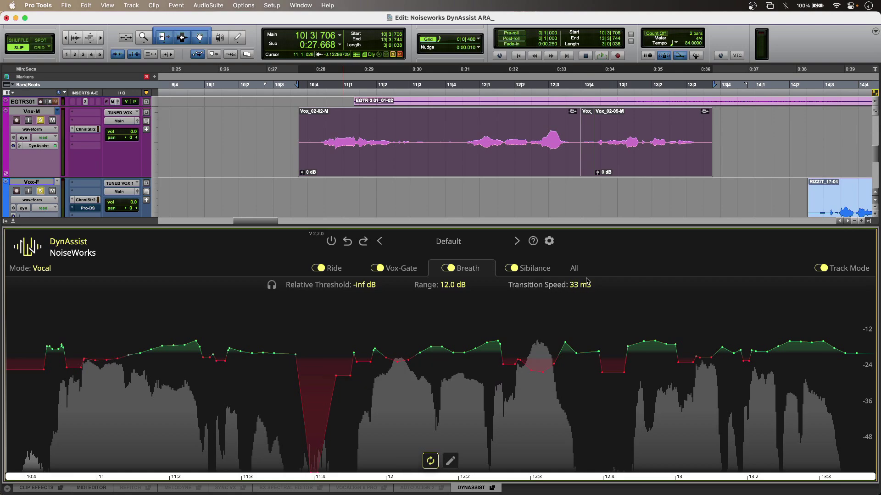
Switch to the Sibilance module settings after the Breath adjustments.
{"action": "left_click", "coordinate": [536, 268]}
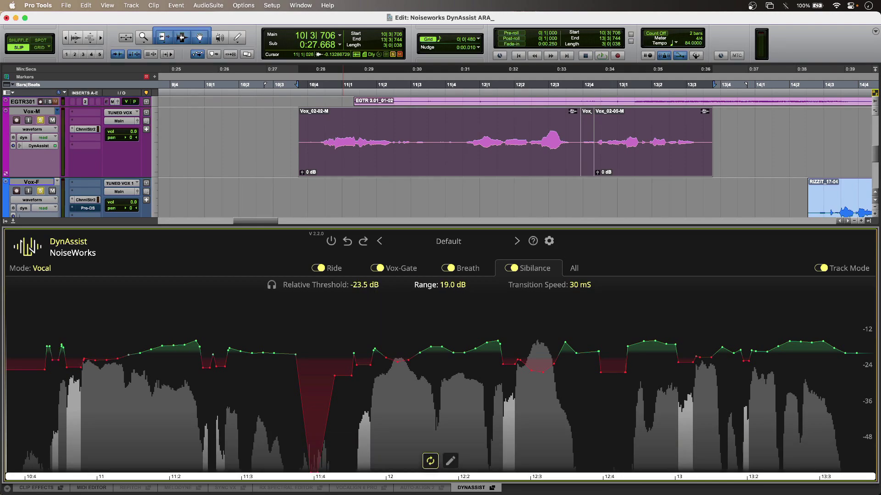
Widen the sibilance range to 36.5 dB, switch the module off, and show the all-module overview.
{"action": "left_click_drag", "start_coordinate": [449, 285], "coordinate": [449, 275]}
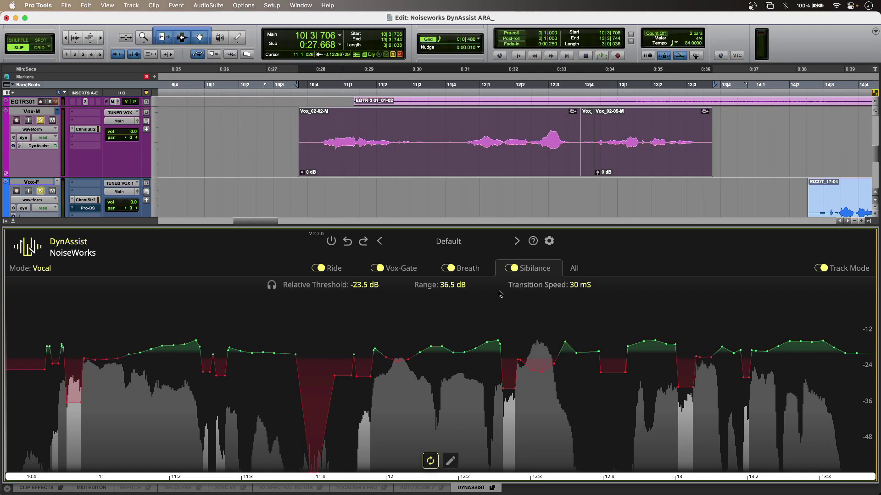
{"action": "left_click", "coordinate": [510, 267]}
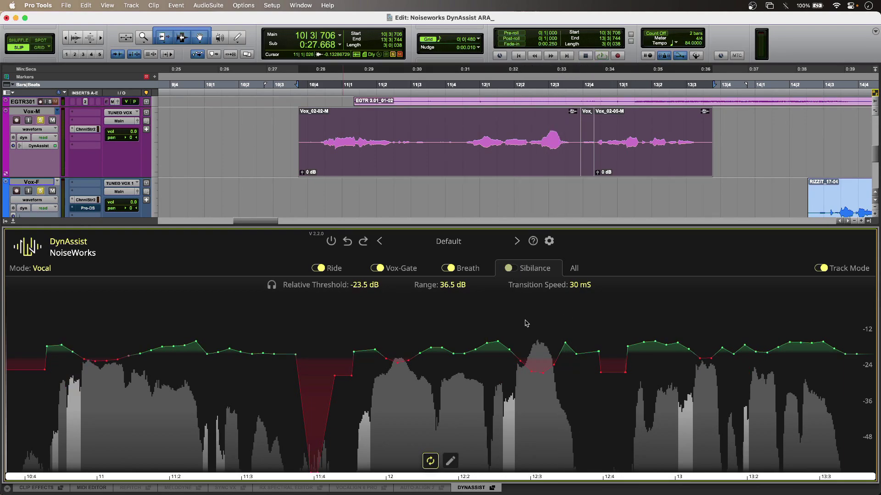
{"action": "left_click", "coordinate": [573, 268]}
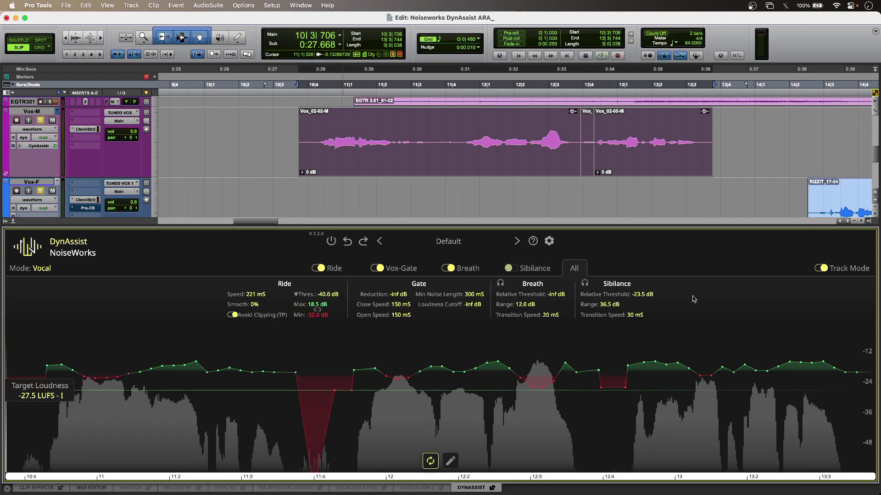